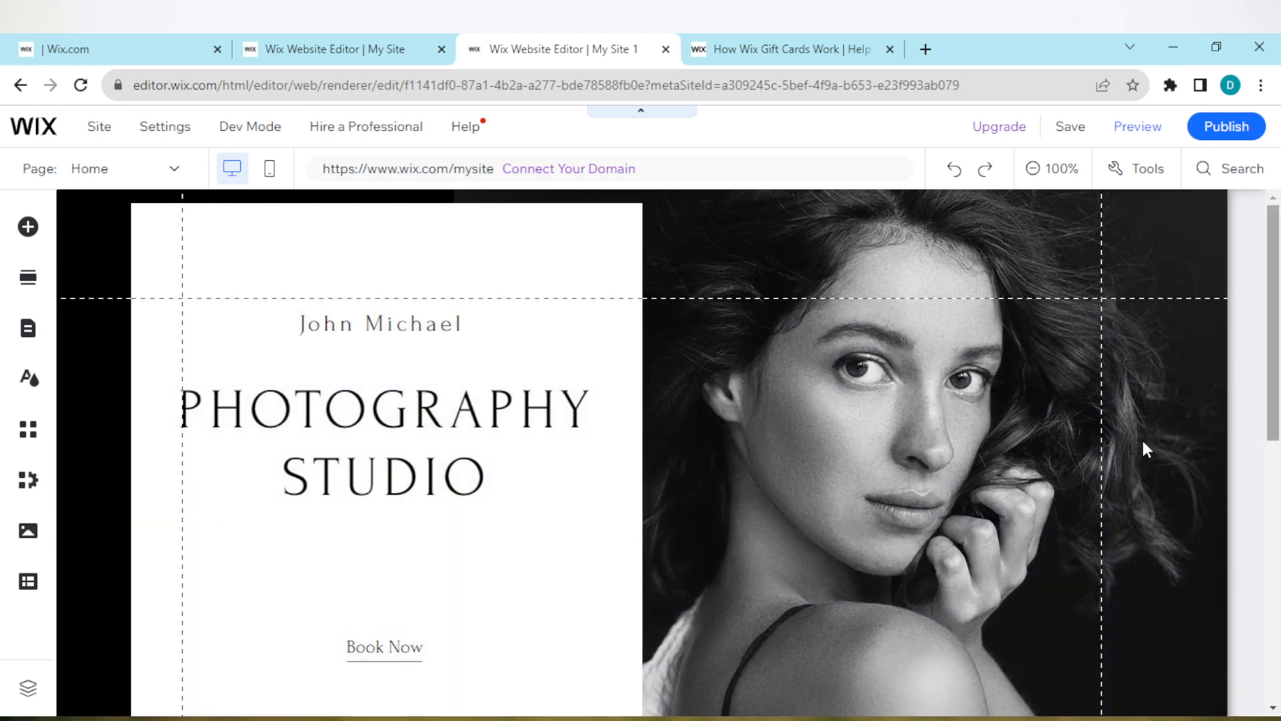
- Show the Site Pages and Menu panel listing Home, Portfolio sub-pages, Services and About
left_click(850, 555)
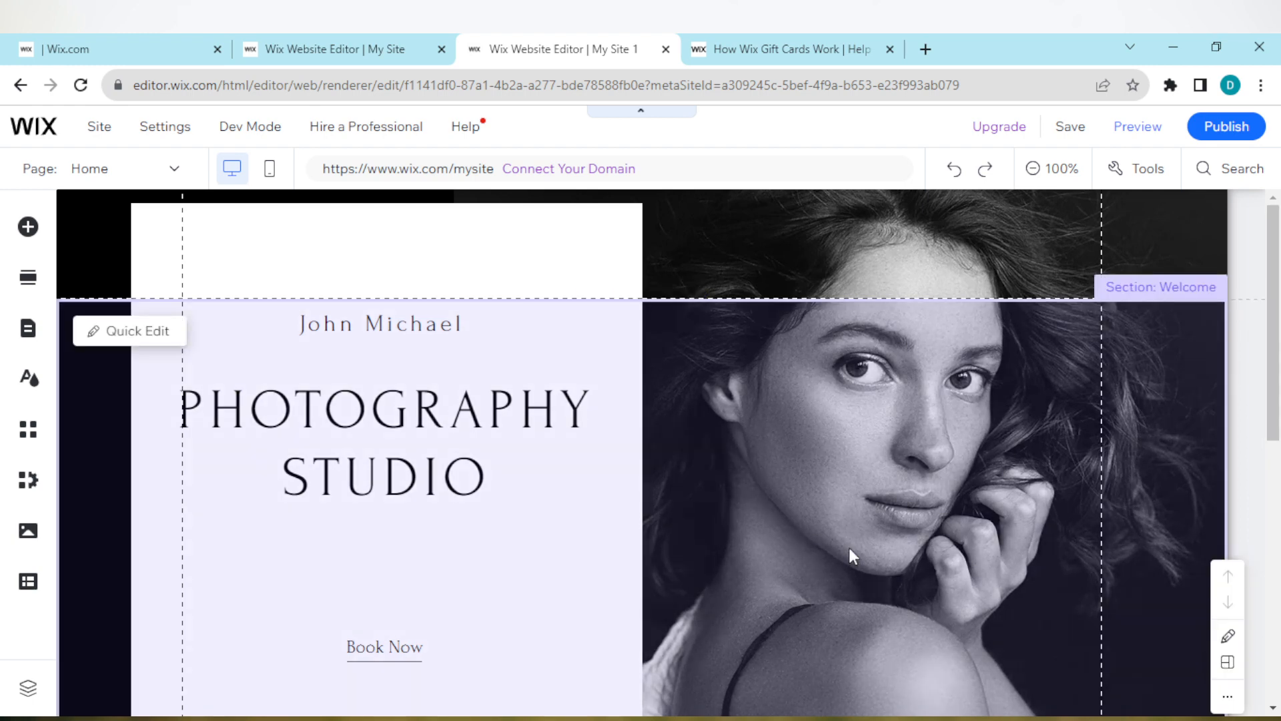
mouse_move(739, 350)
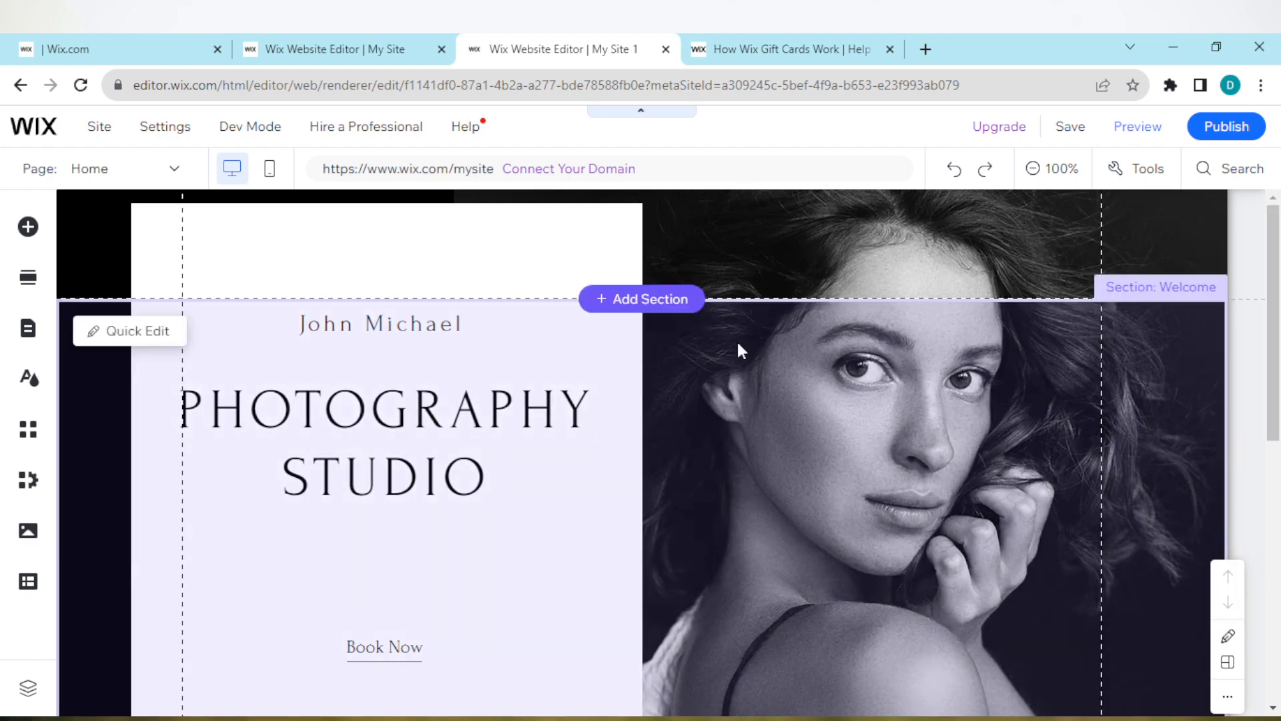
mouse_move(1002, 328)
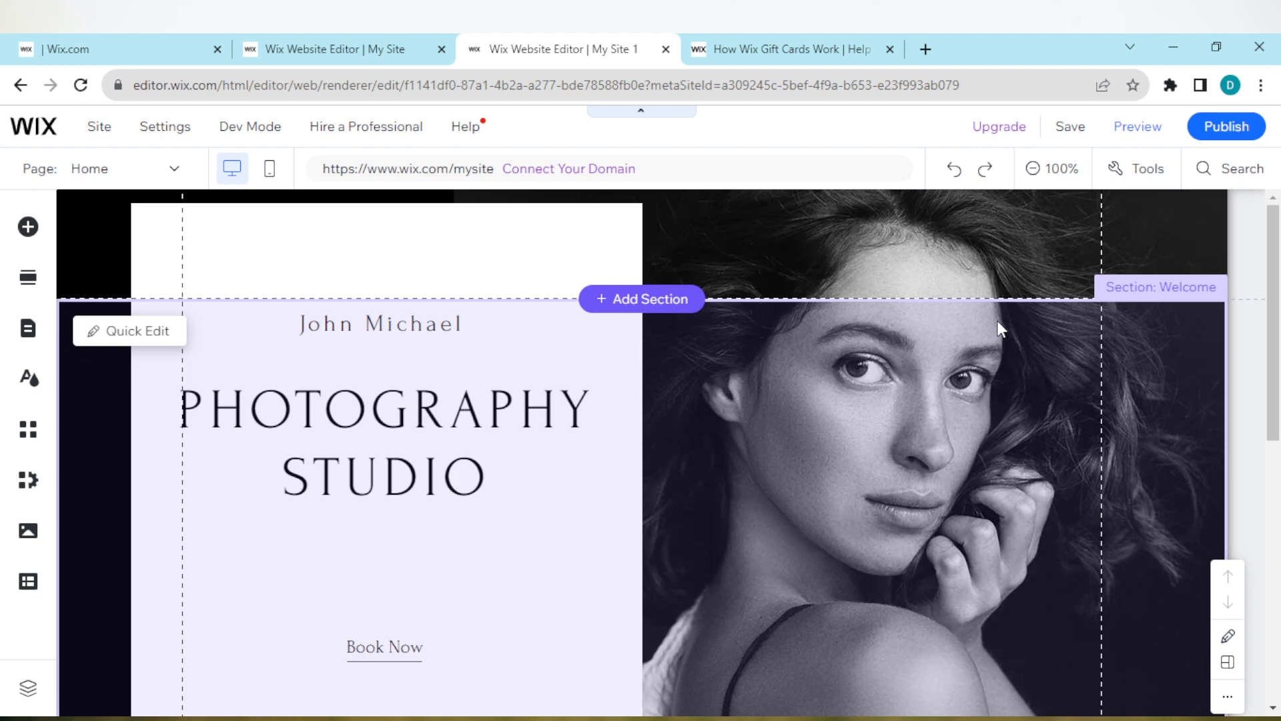
mouse_move(108, 283)
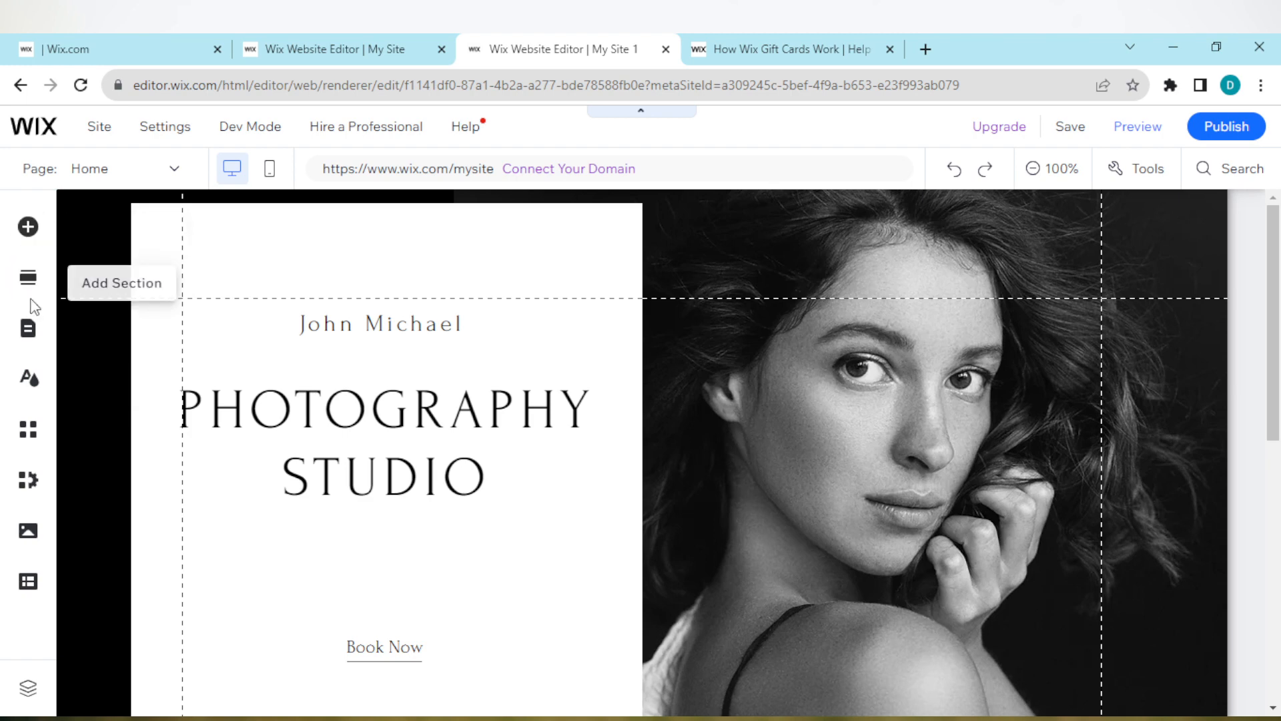
mouse_move(27, 328)
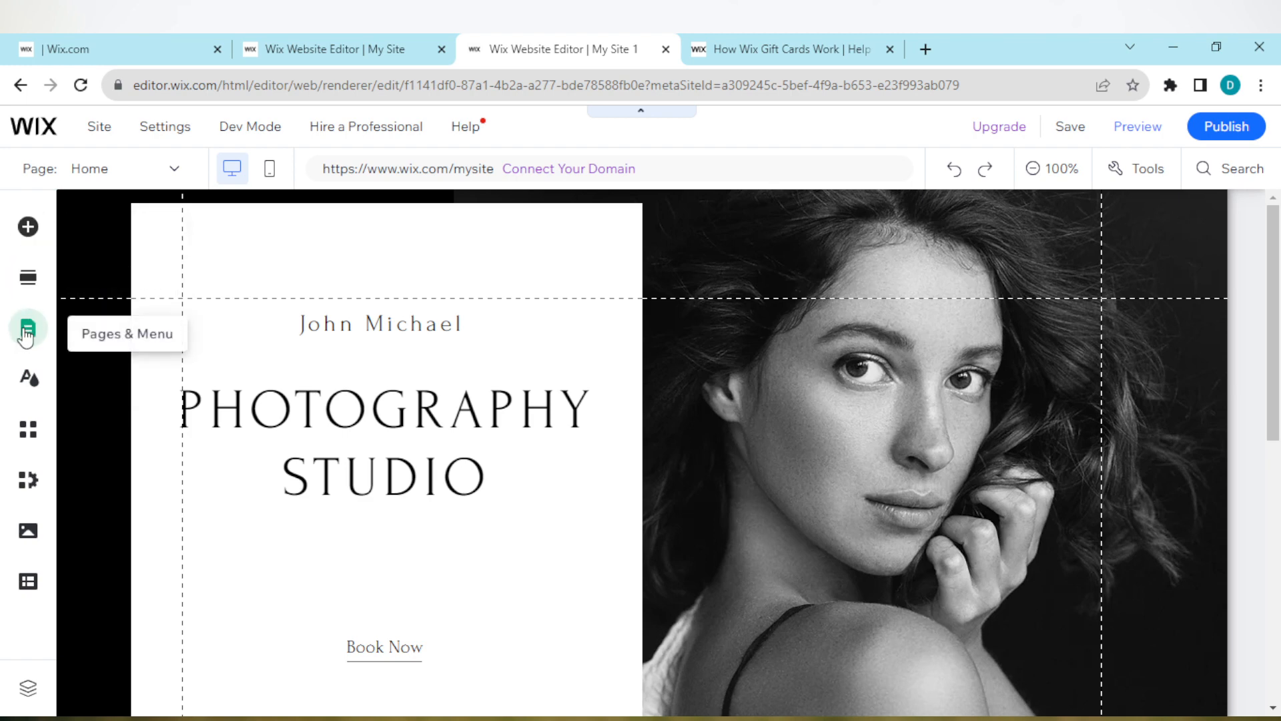
left_click(28, 330)
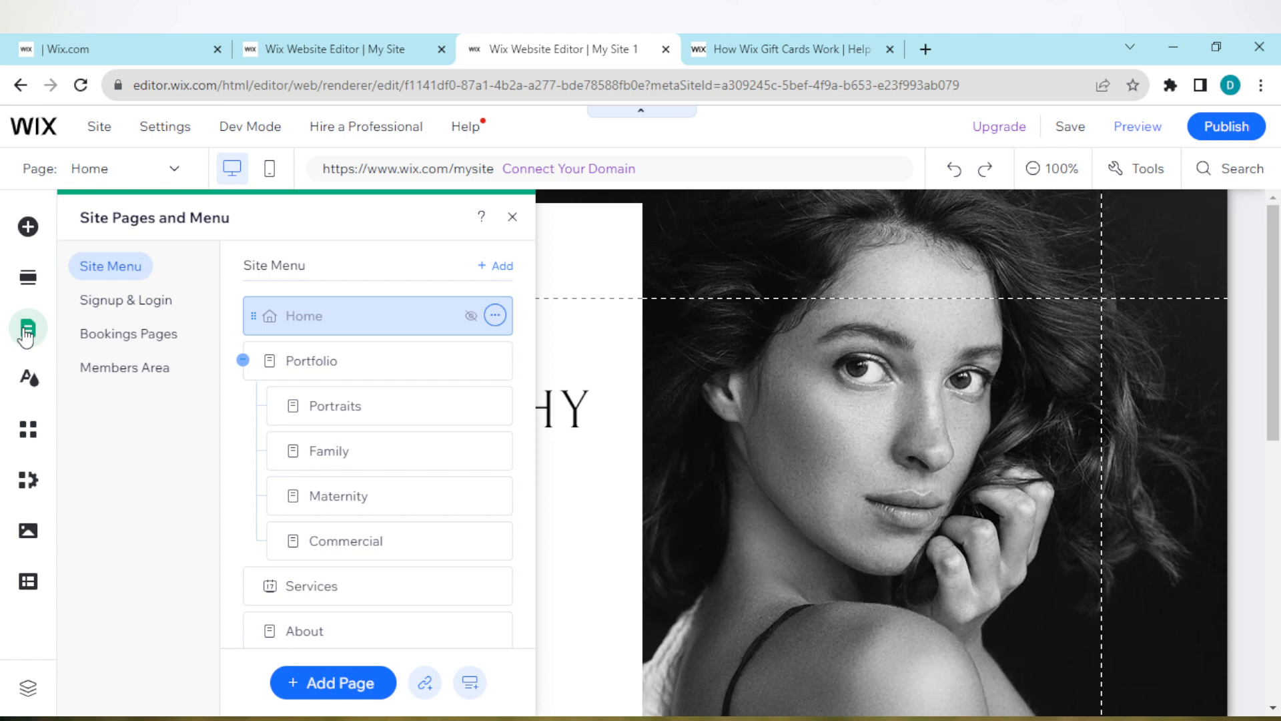
mouse_move(126, 276)
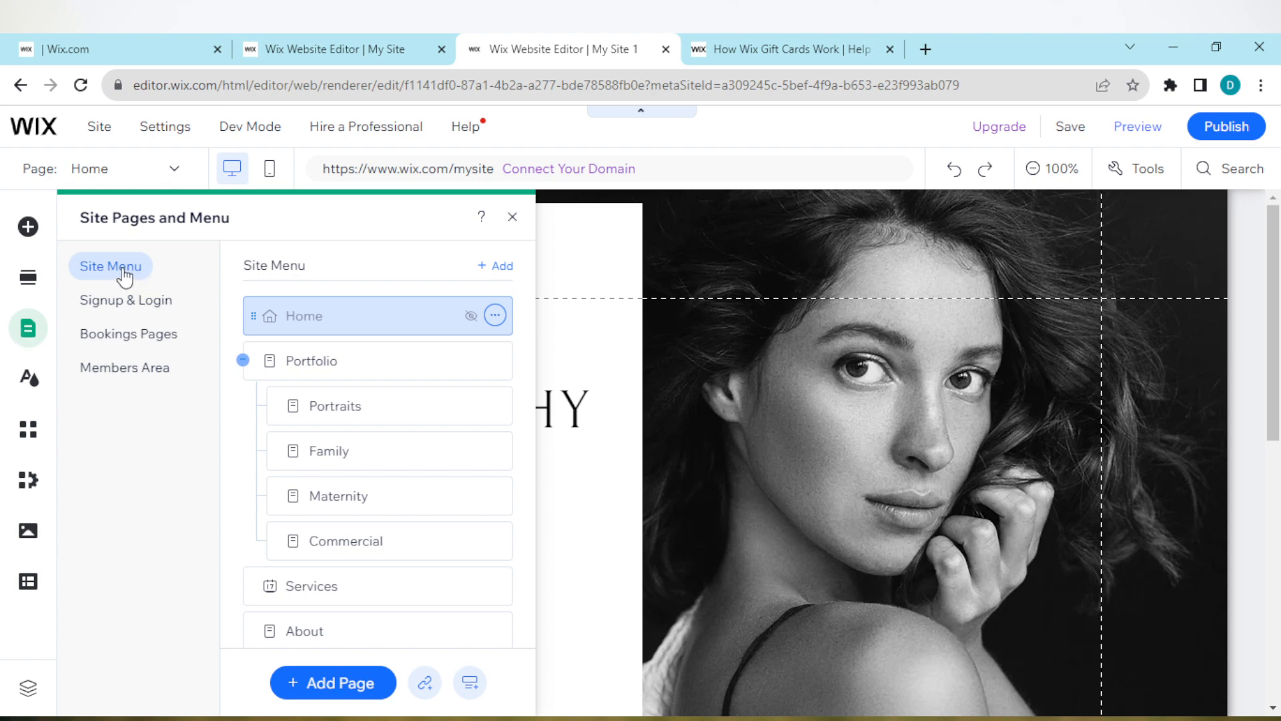
mouse_move(114, 286)
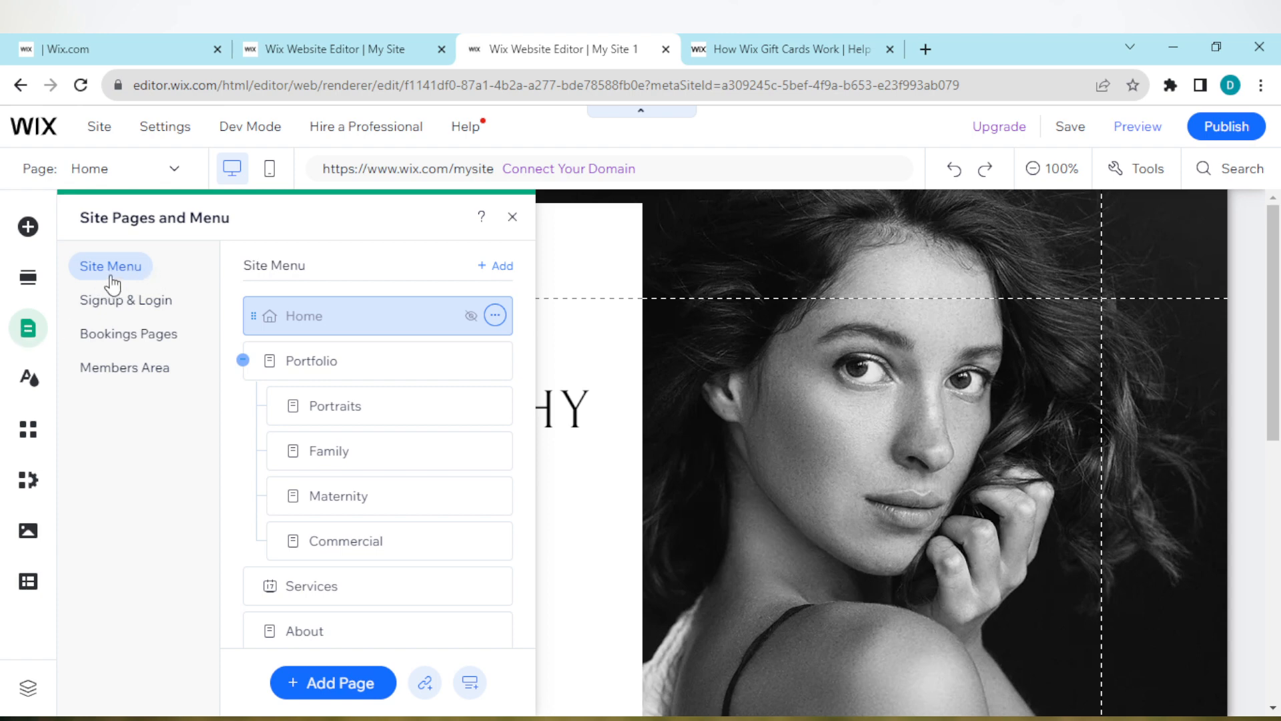
mouse_move(214, 277)
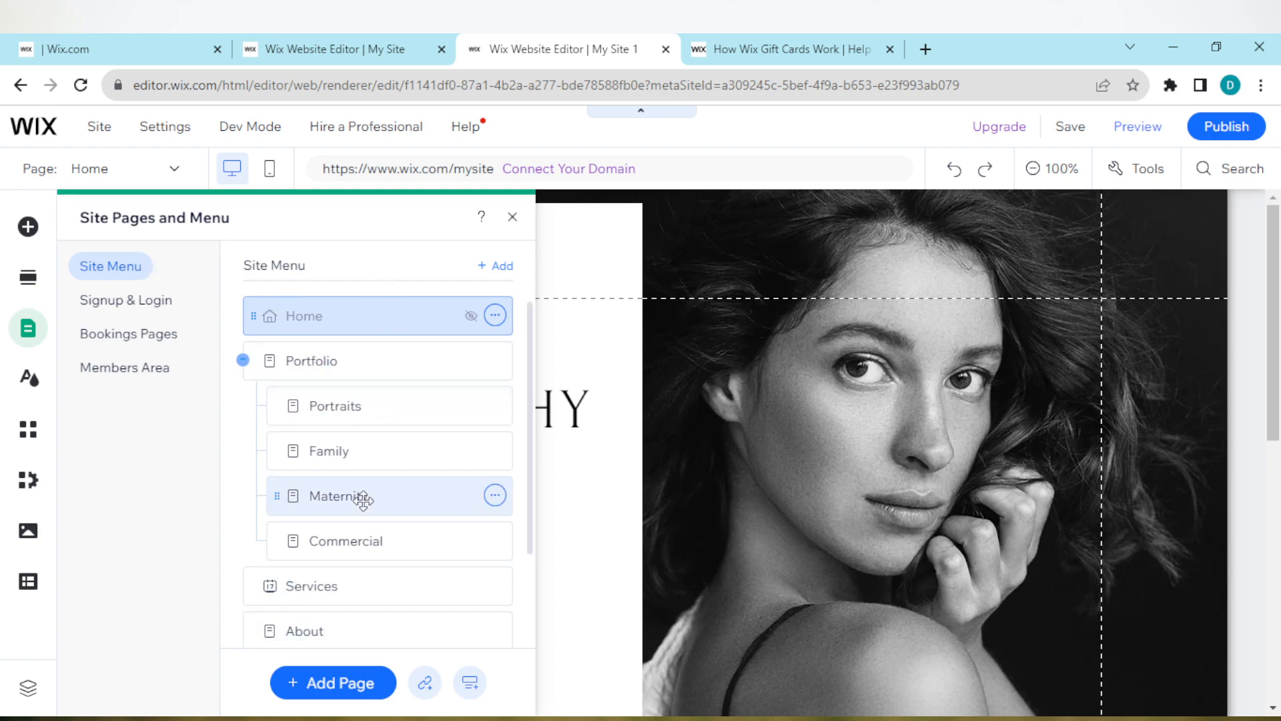
mouse_move(319, 478)
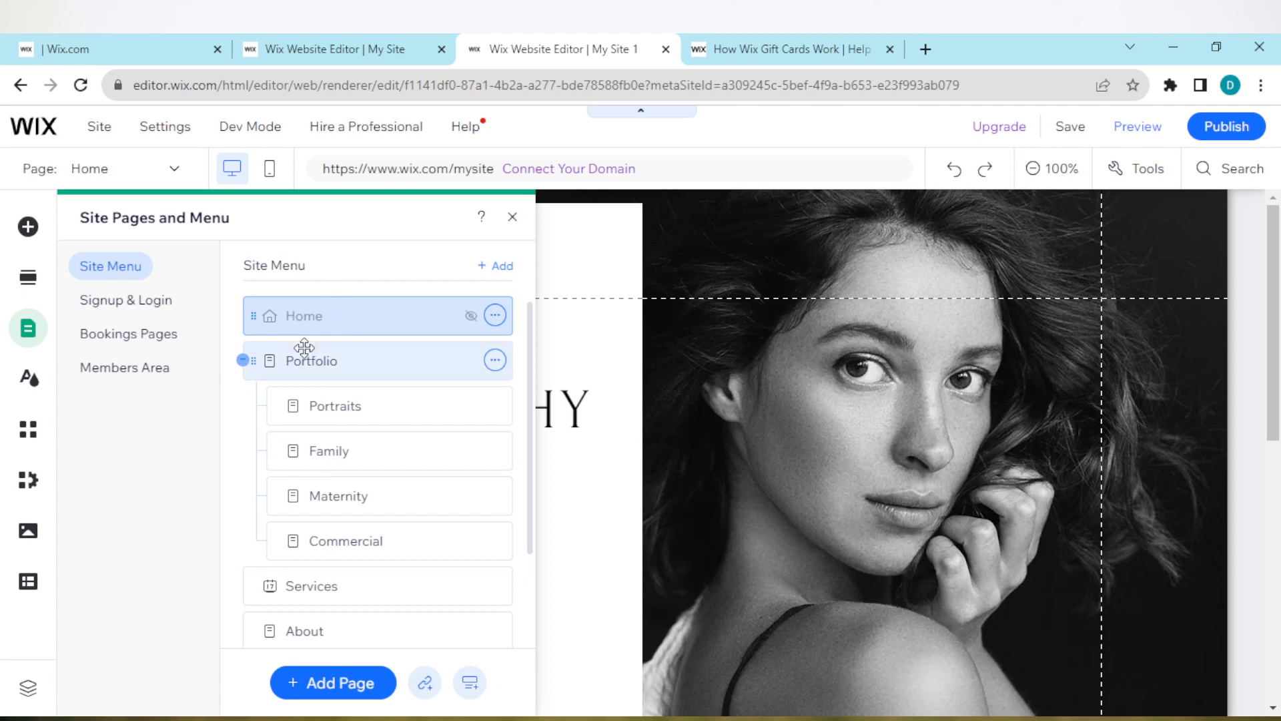
mouse_move(347, 387)
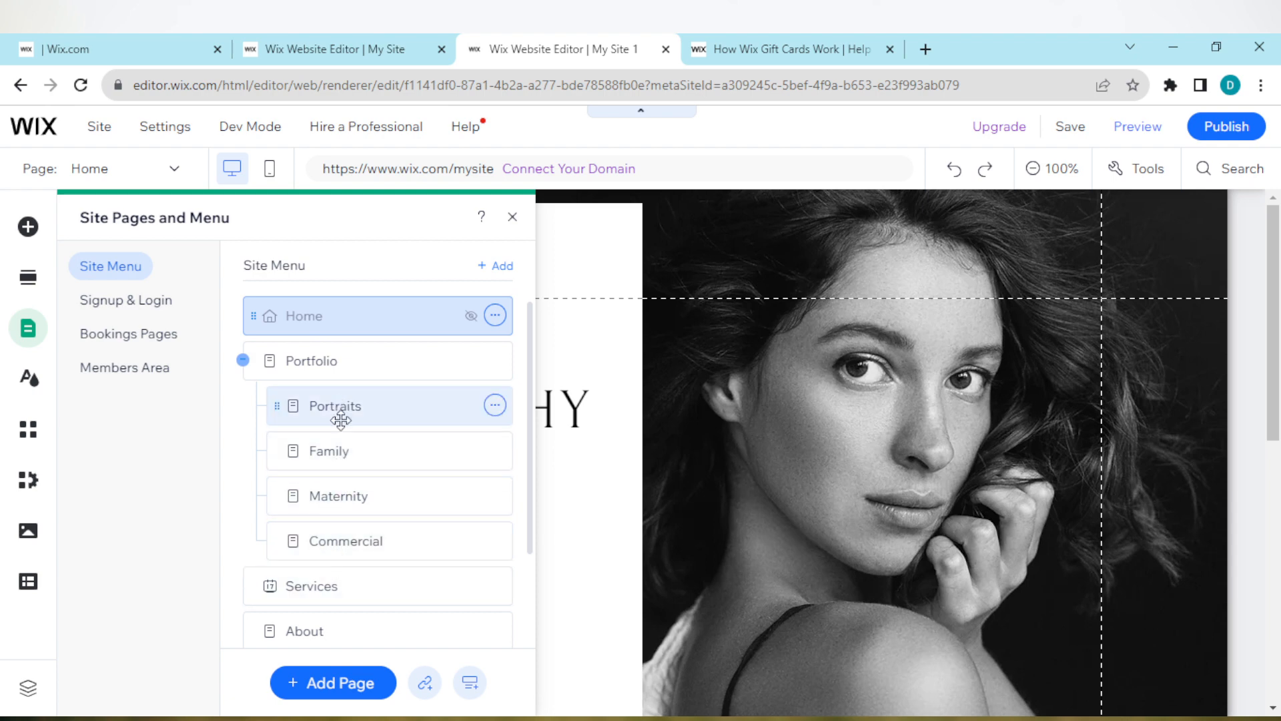
mouse_move(343, 438)
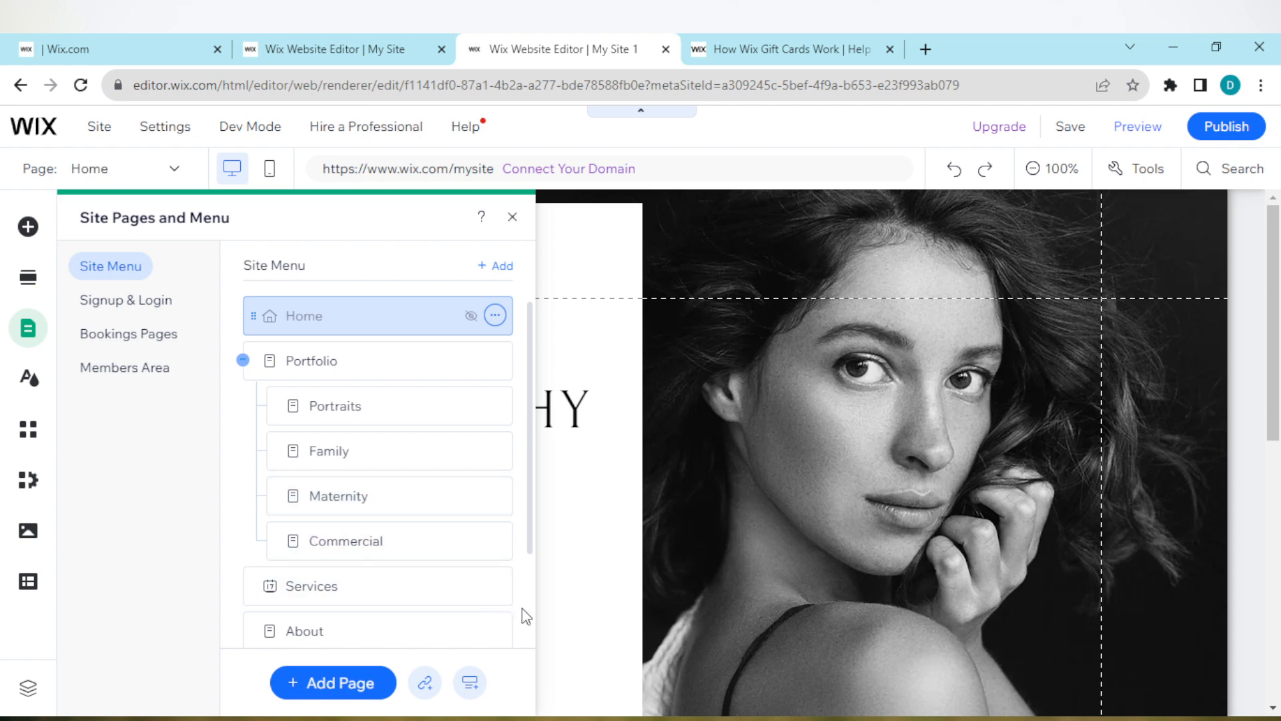
- Nest About and Clients Albums as indented sub-pages beneath Services
scroll("down", 3)
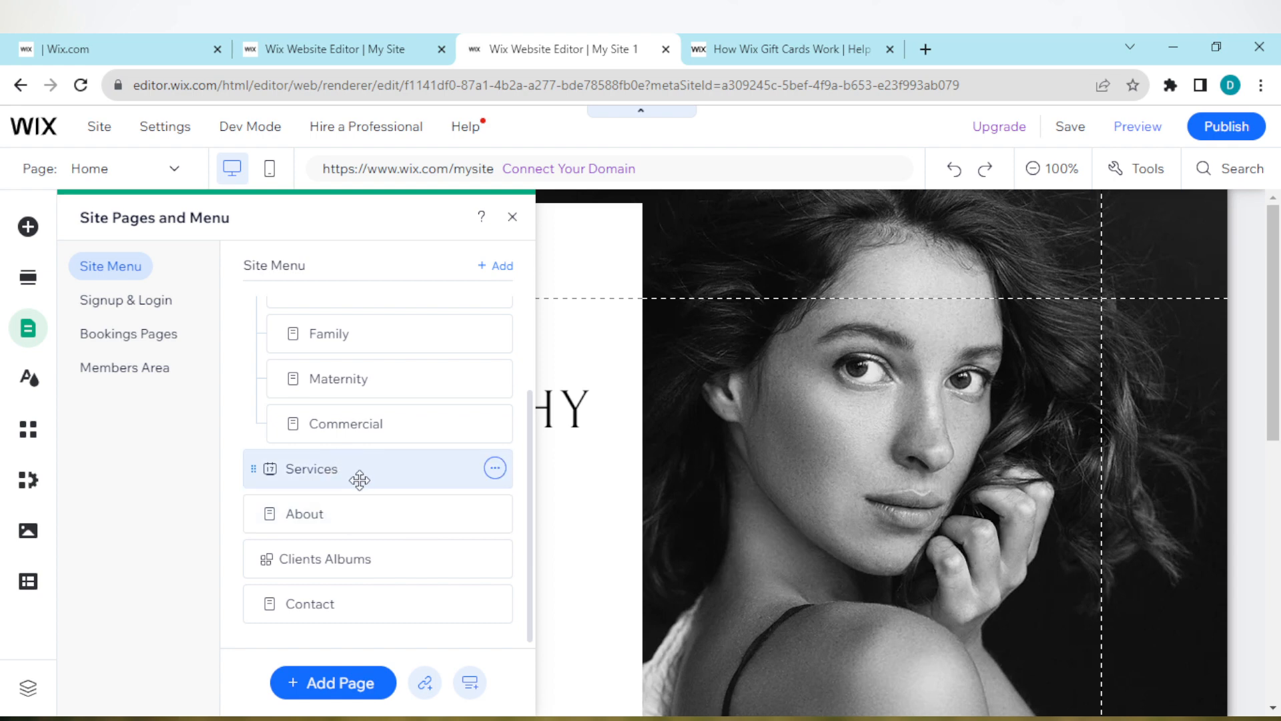
mouse_move(331, 482)
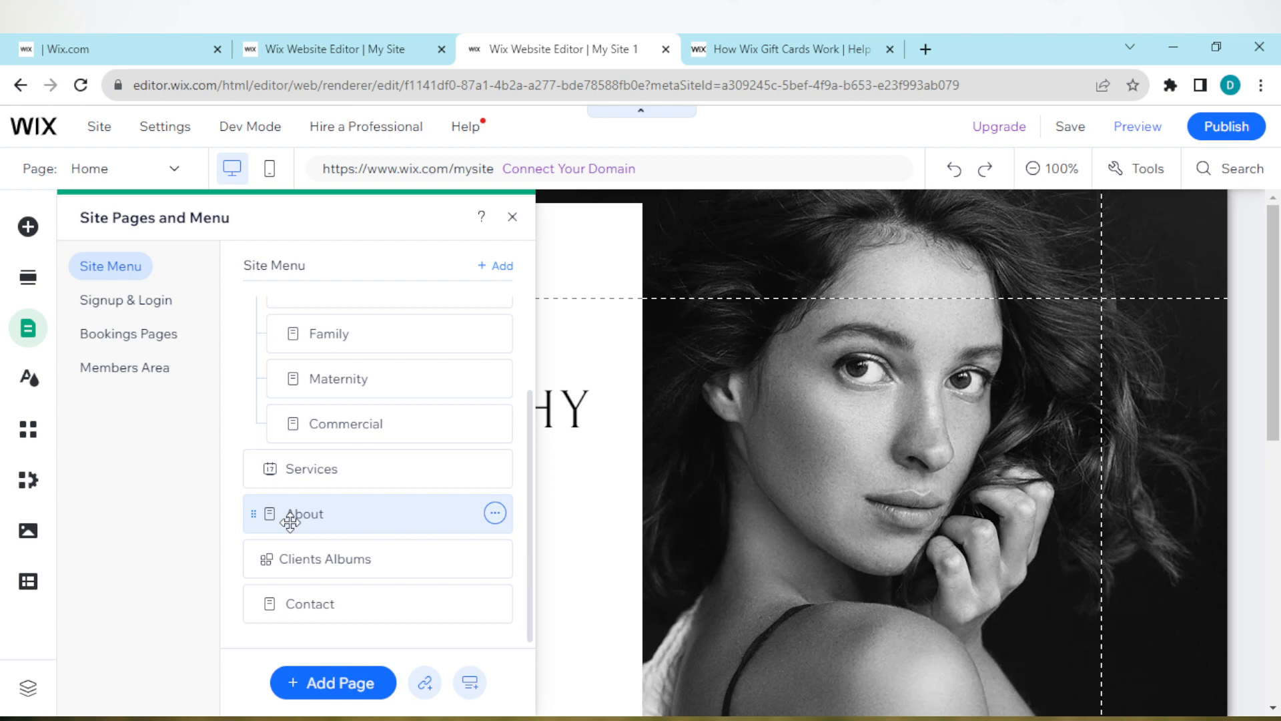
mouse_move(290, 516)
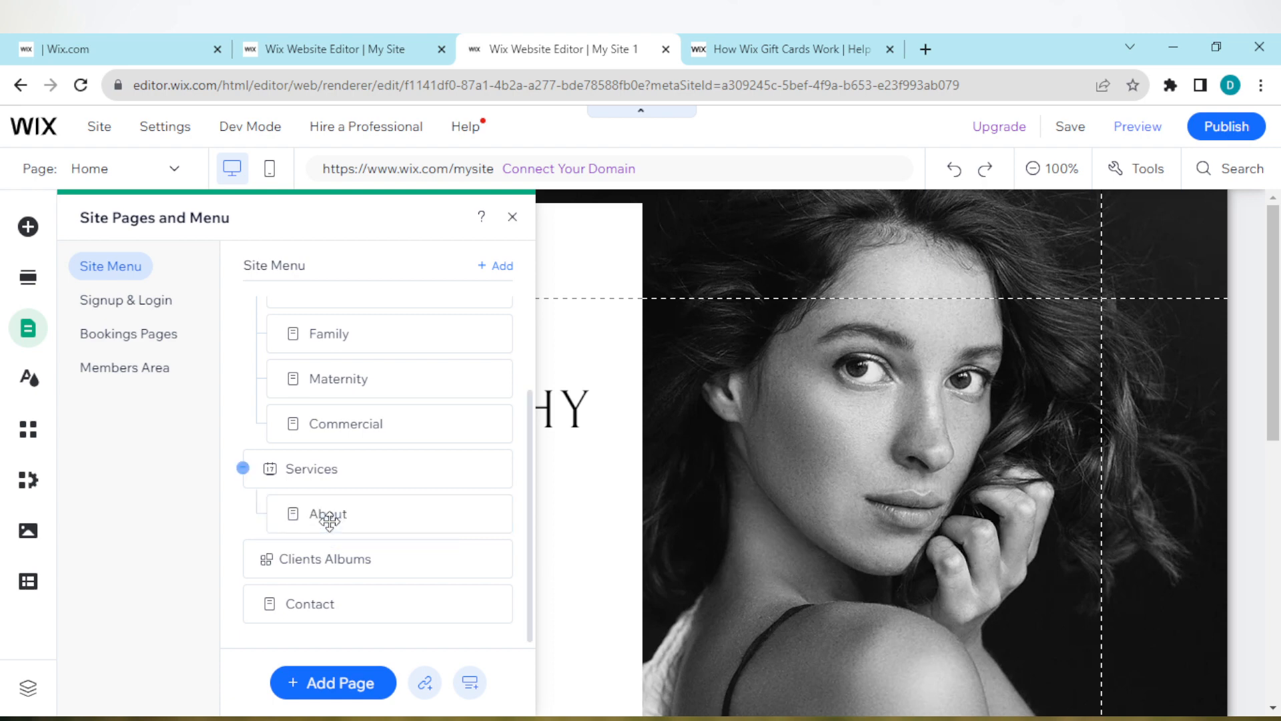
left_click(326, 513)
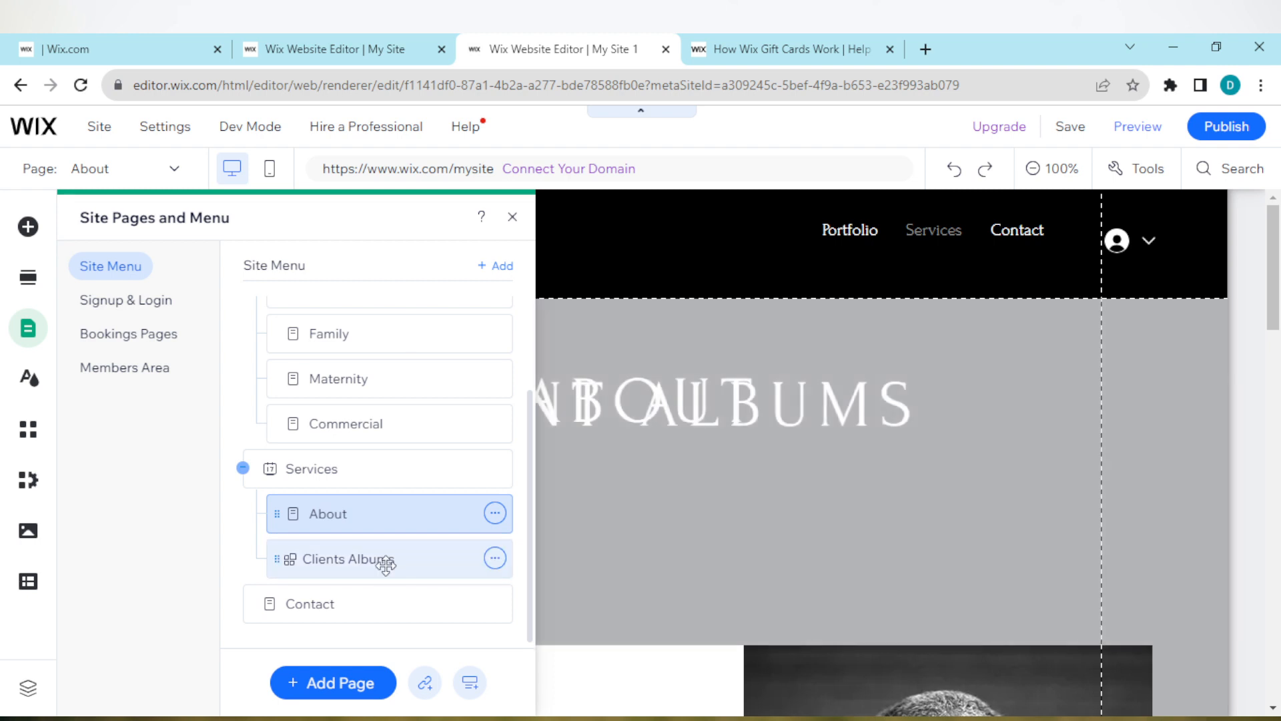
left_click(358, 559)
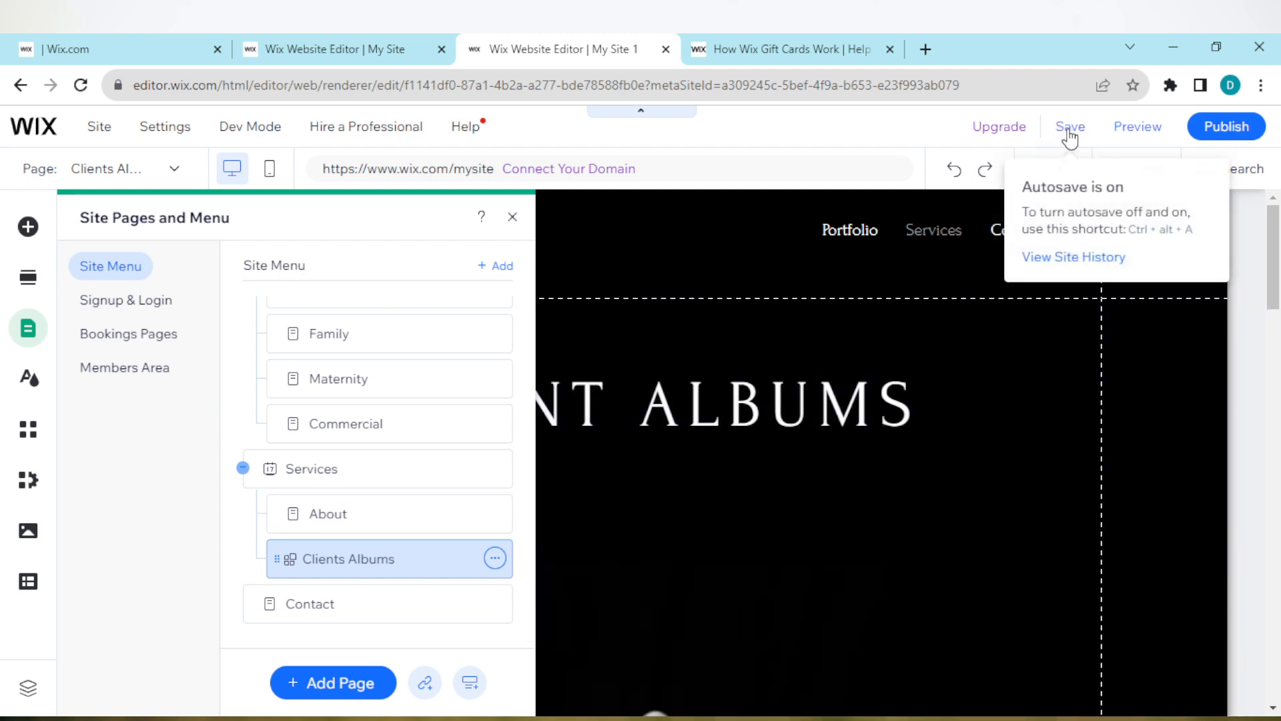
- Save the site under the free wixsite.com domain and dismiss the confirmation
left_click(1068, 126)
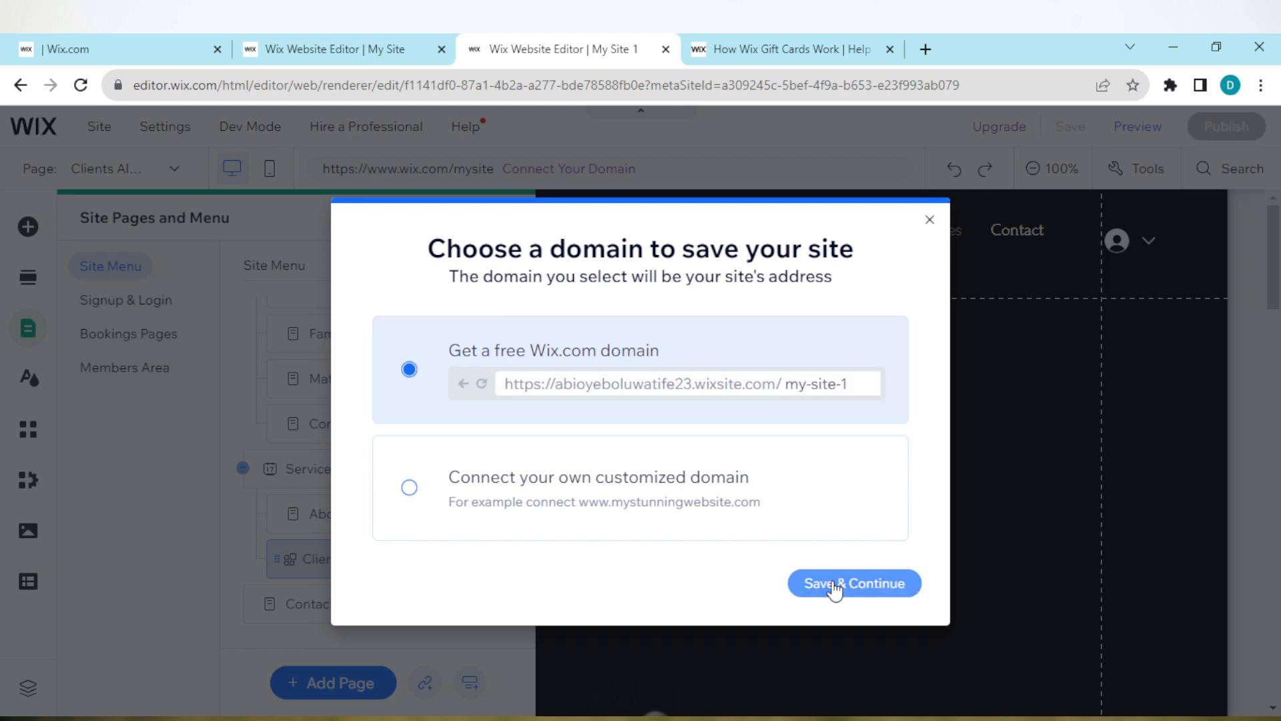
left_click(853, 583)
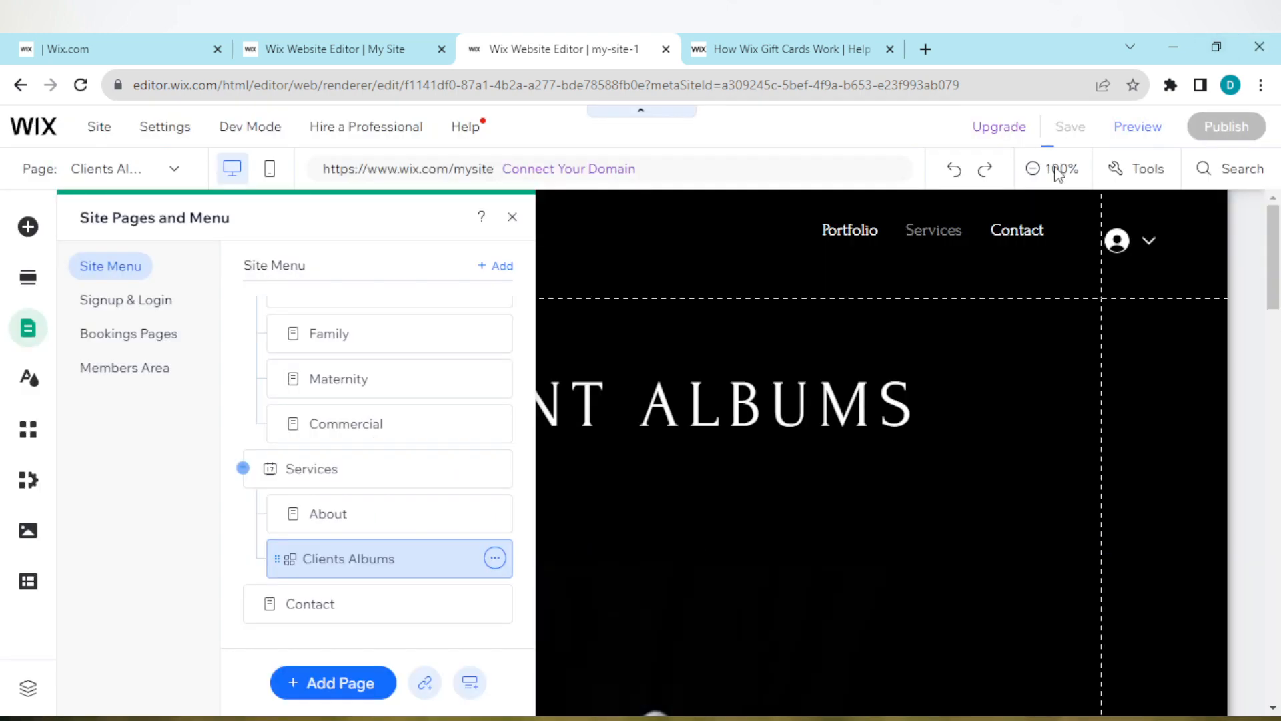
left_click(1068, 127)
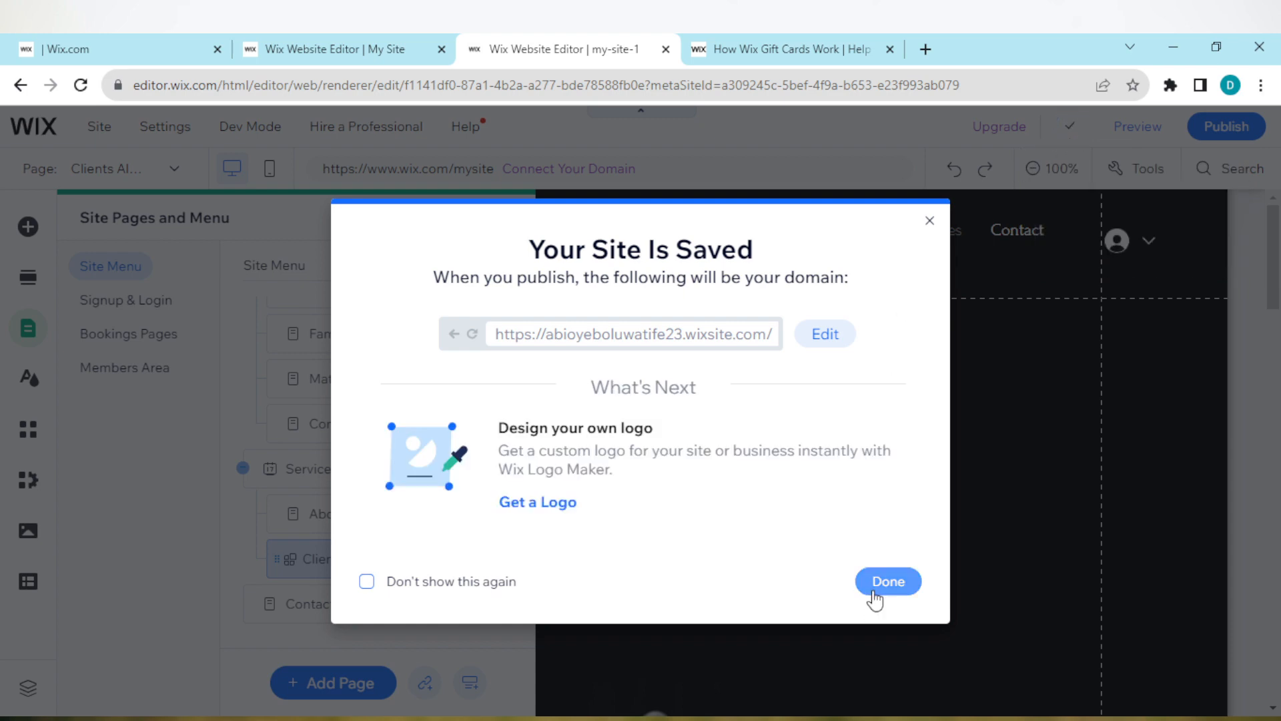
left_click(888, 580)
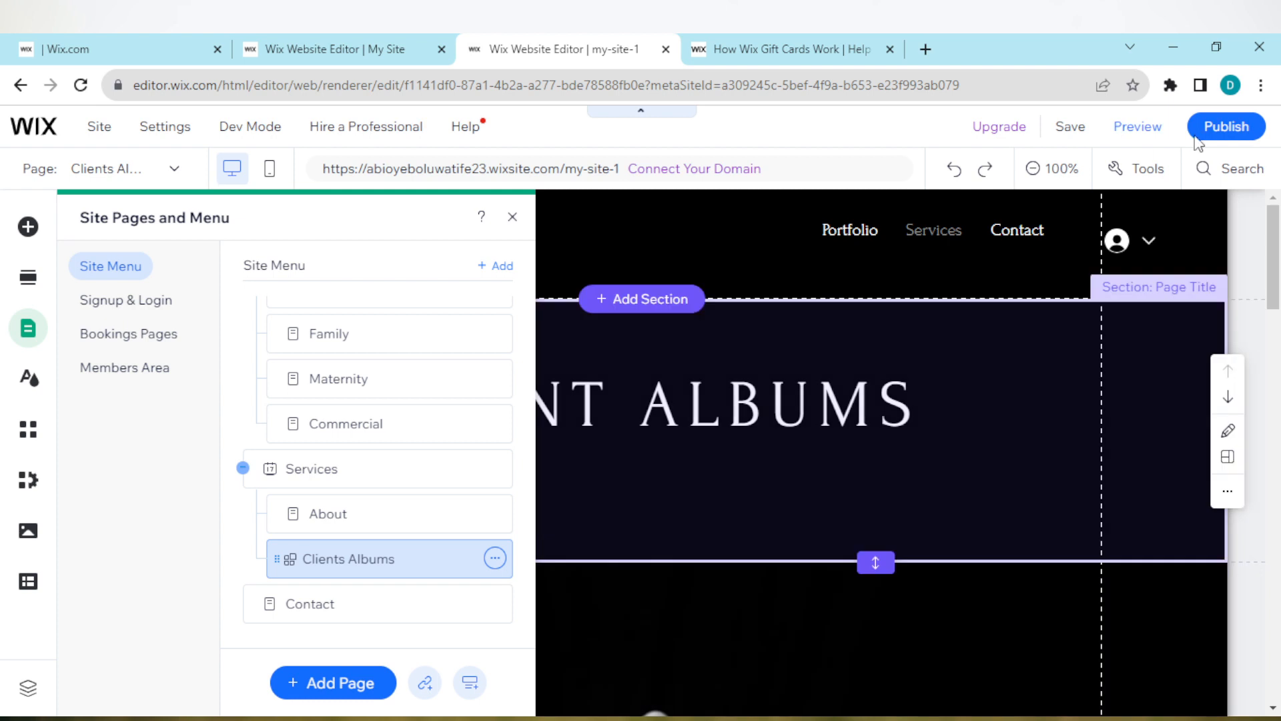
mouse_move(1137, 126)
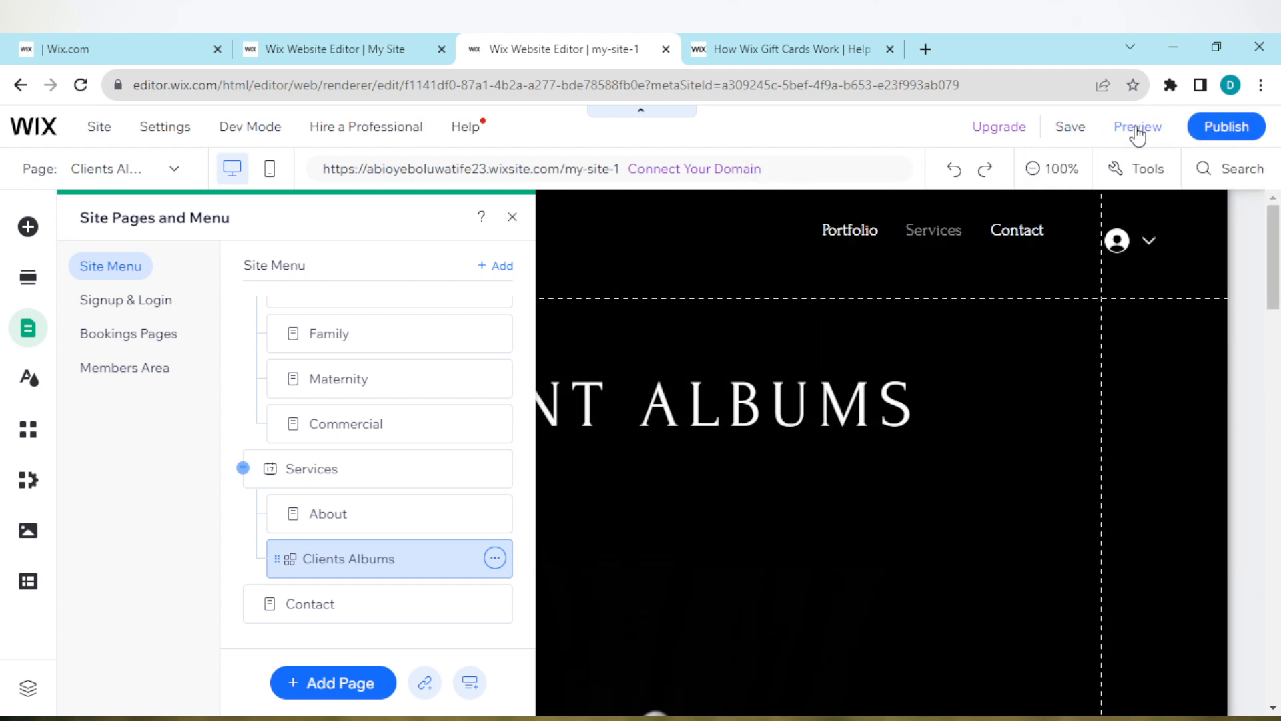
- Preview the live site and check the Services dropdown holds About and Clients Albums
left_click(512, 217)
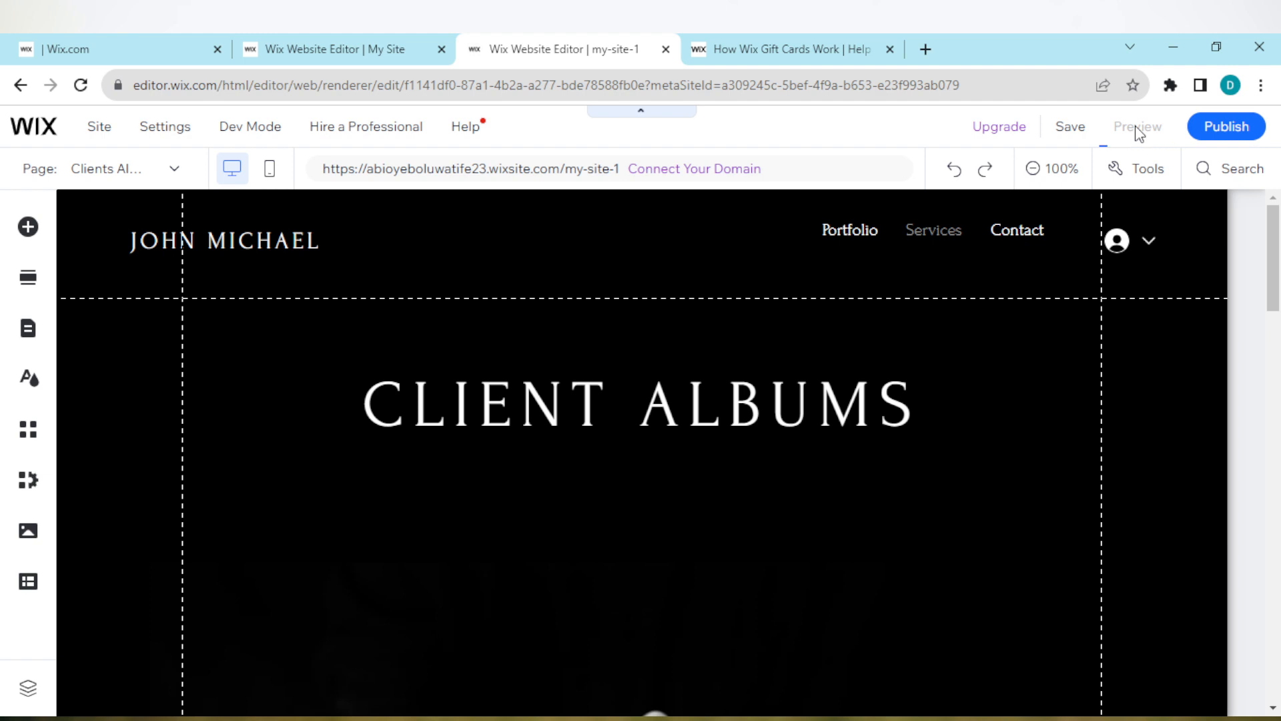
left_click(1137, 127)
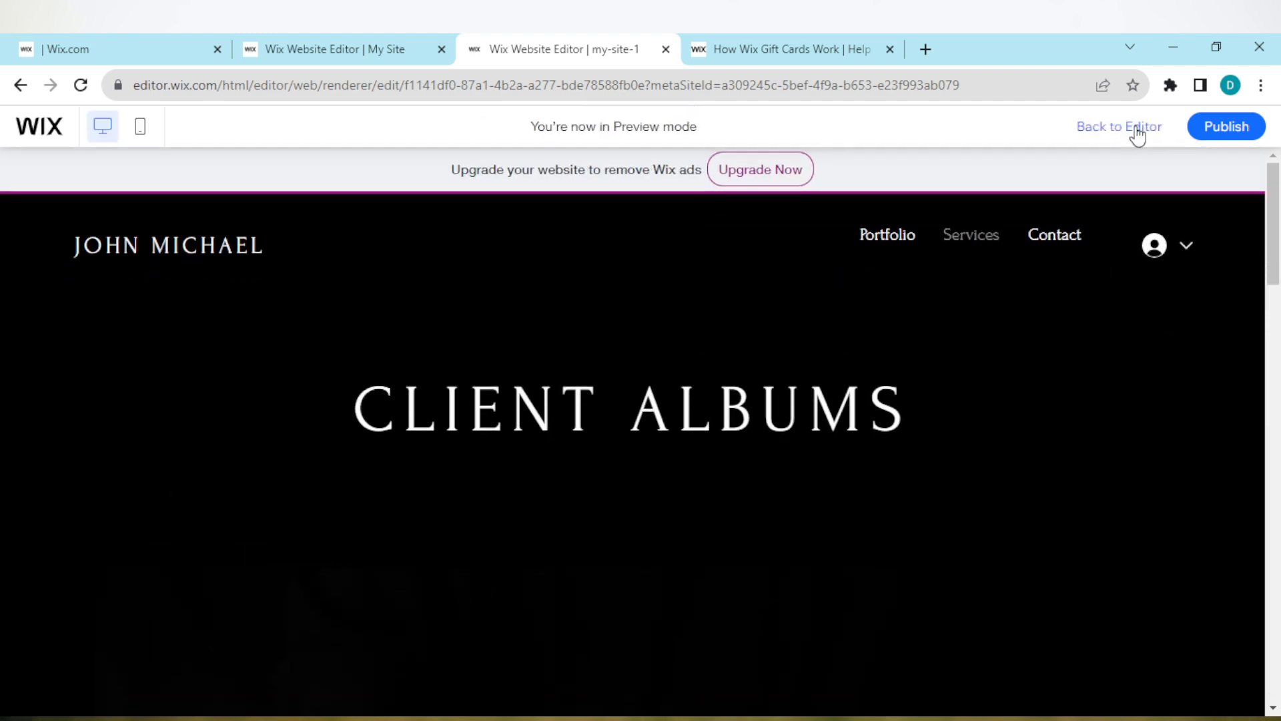
mouse_move(938, 281)
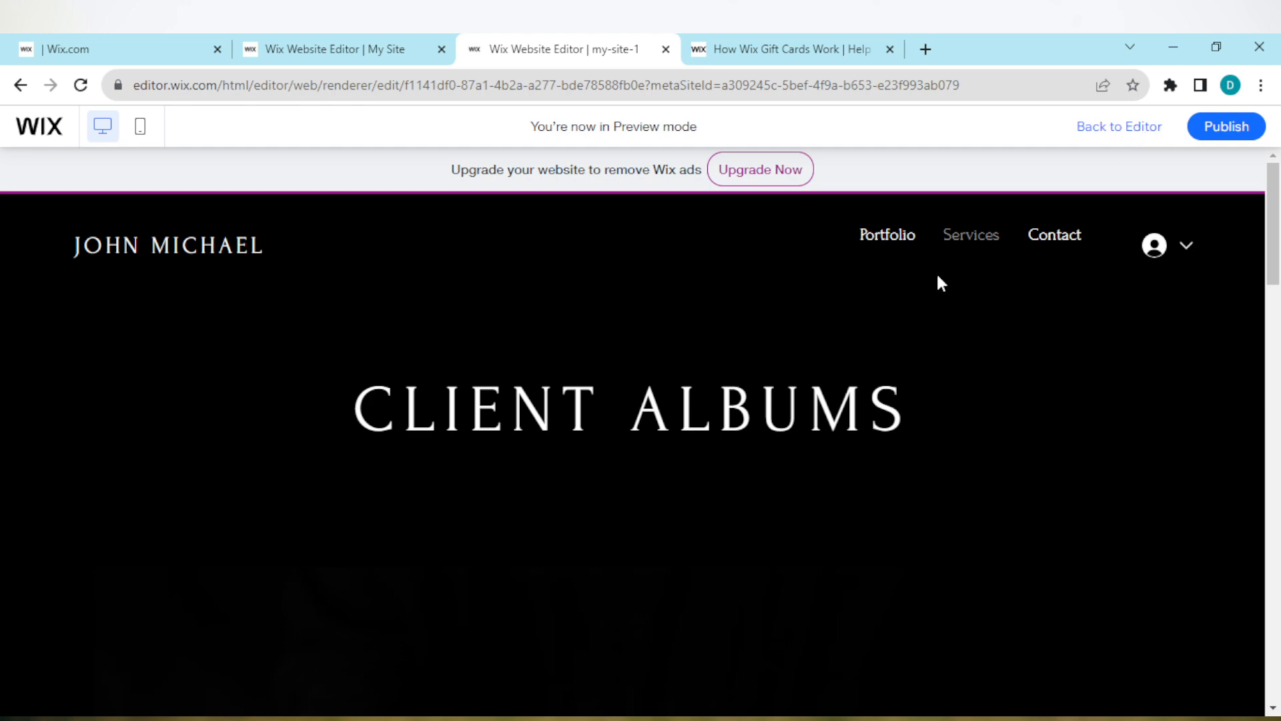
mouse_move(1054, 235)
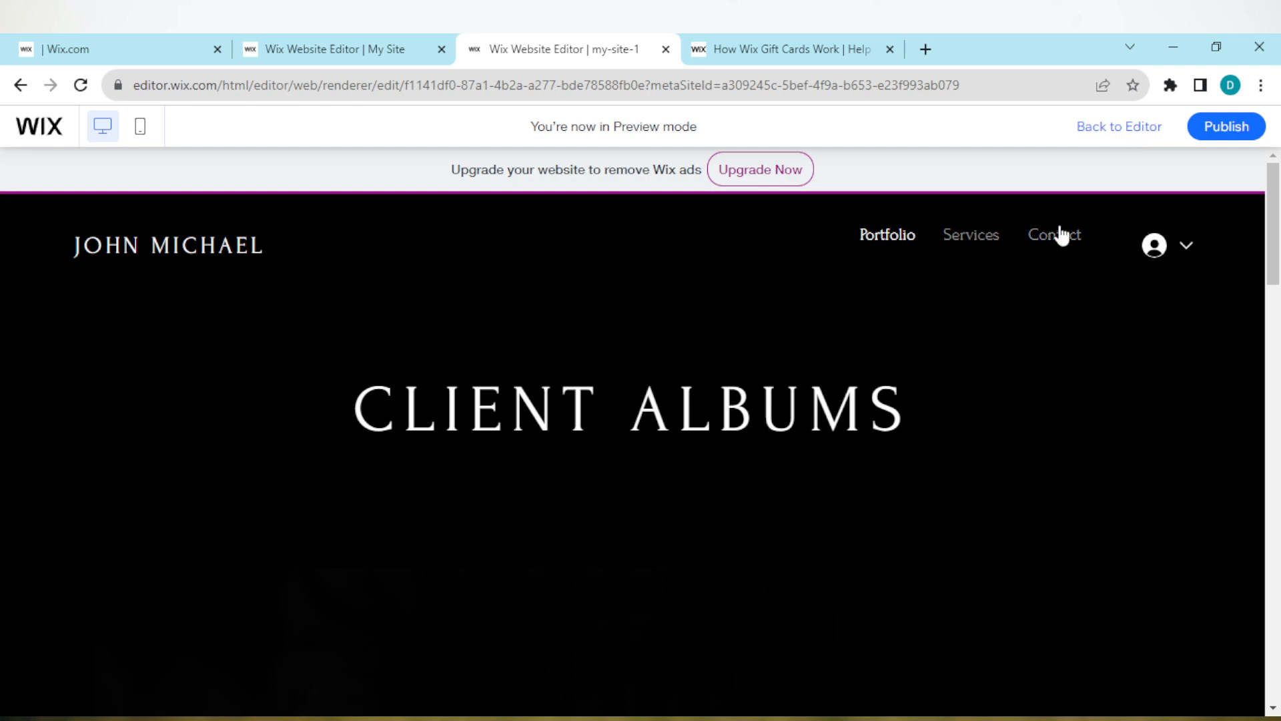
mouse_move(1094, 280)
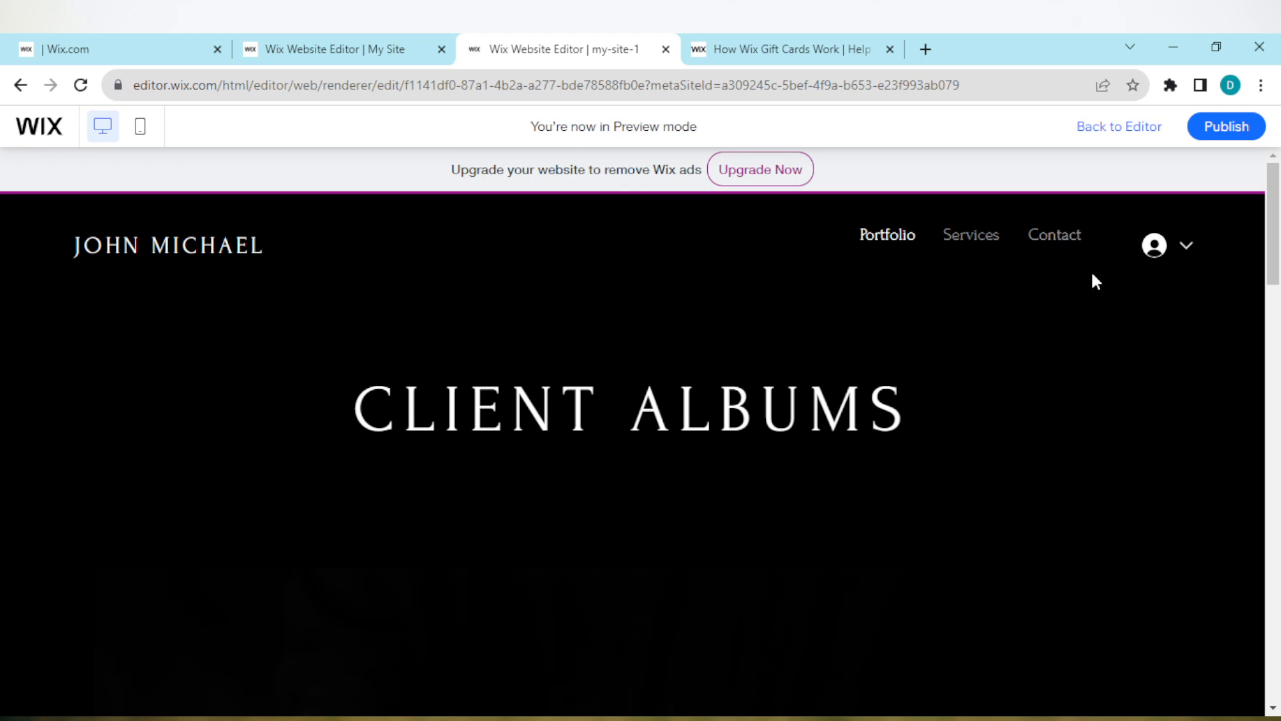
mouse_move(1054, 235)
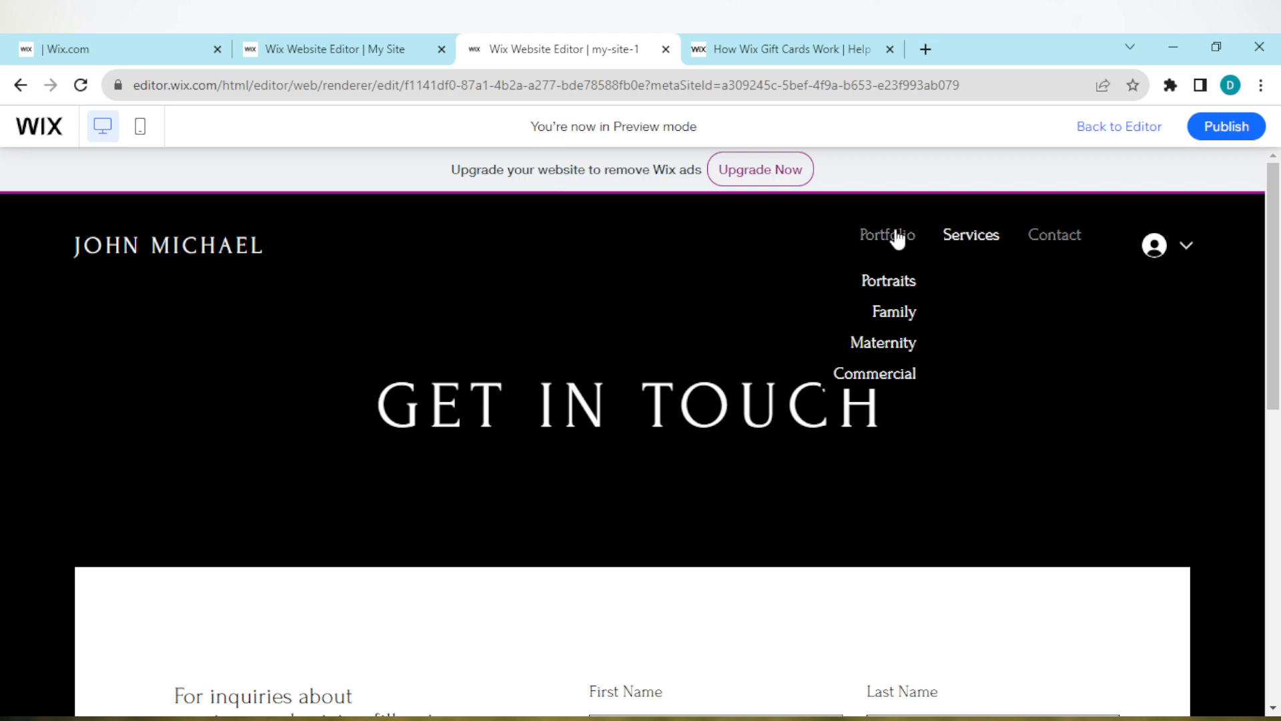
mouse_move(894, 308)
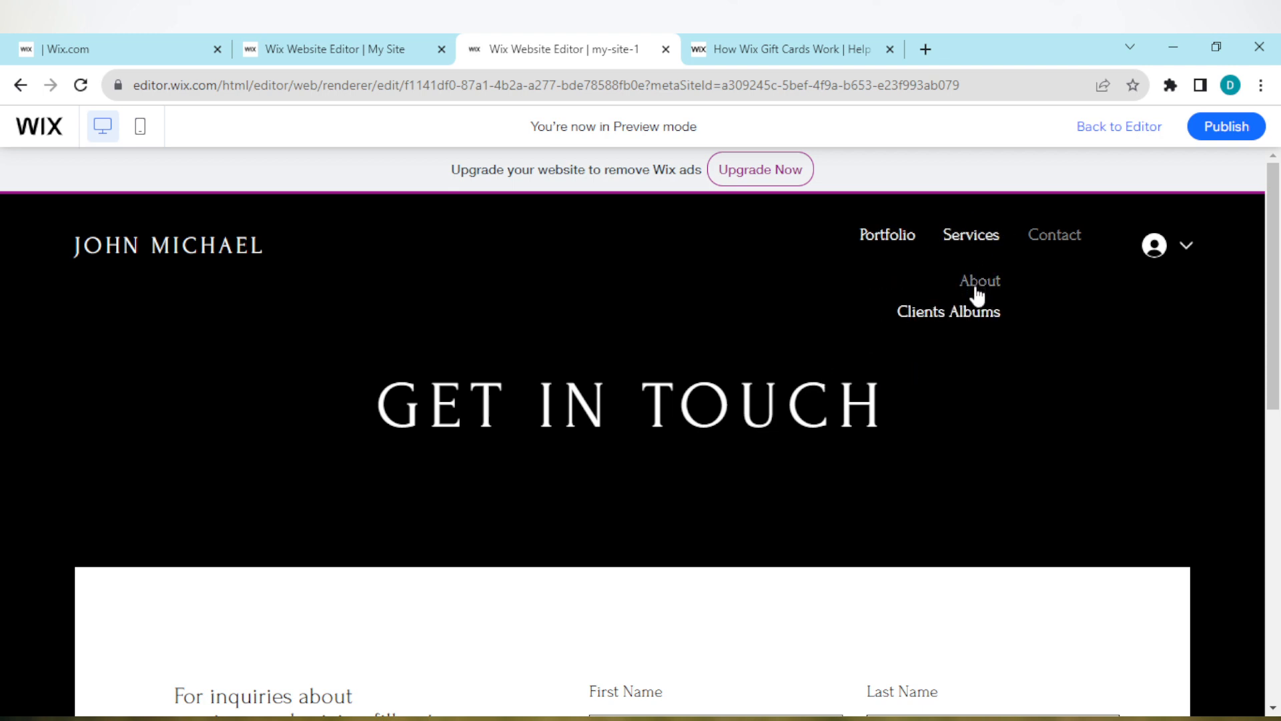
mouse_move(997, 180)
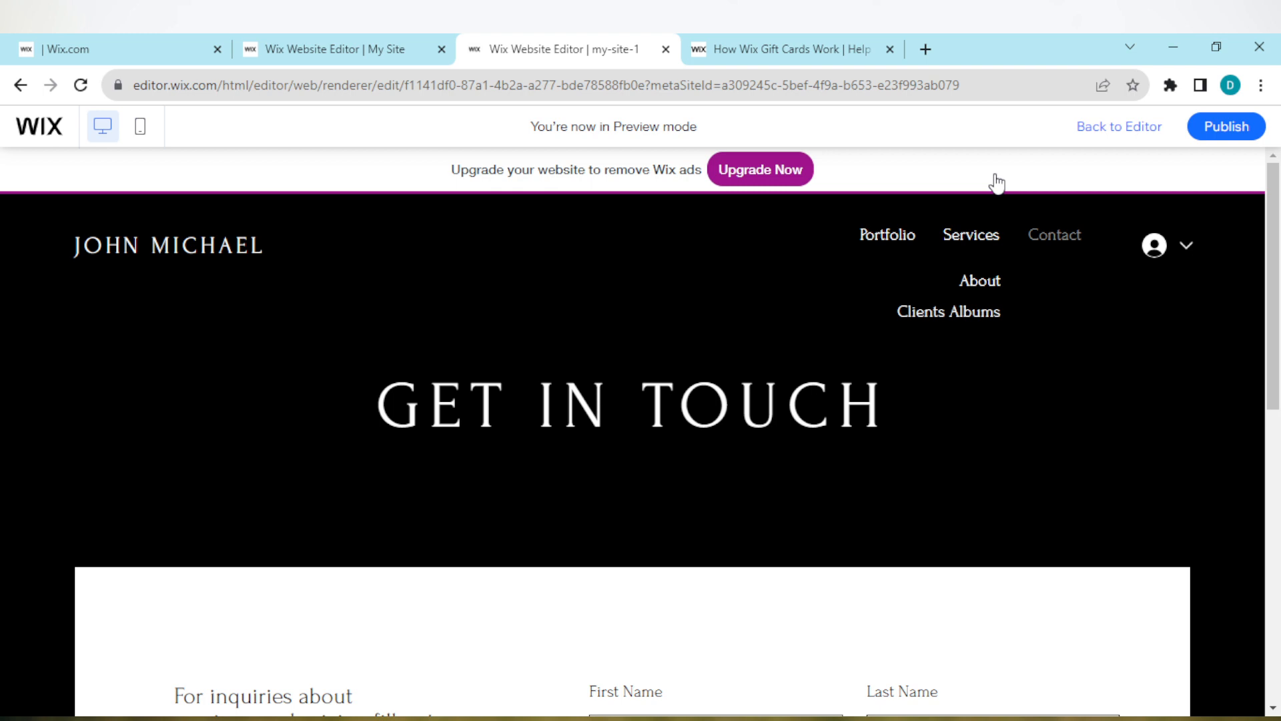
mouse_move(943, 232)
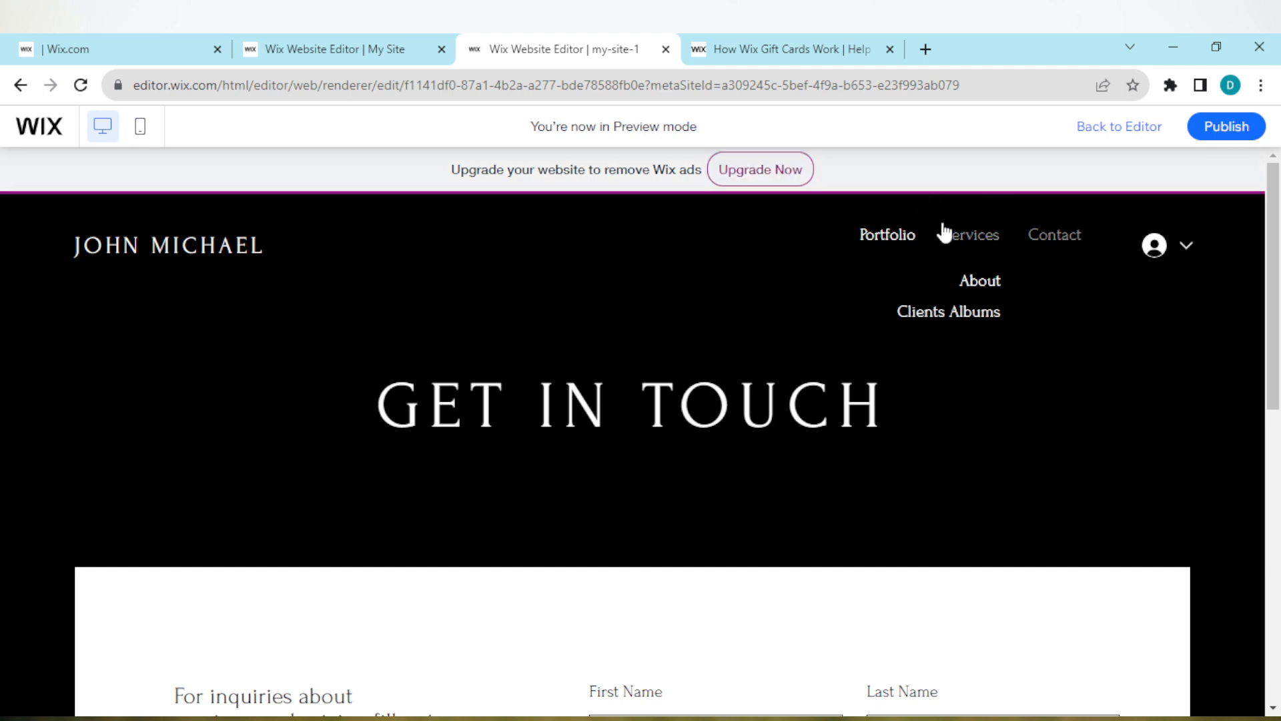